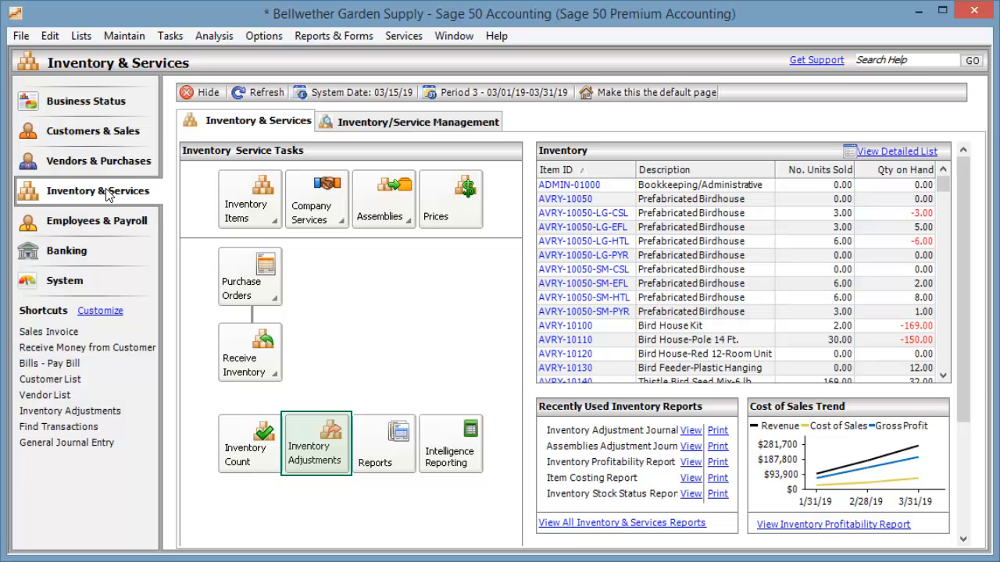
pyautogui.moveTo(315, 444)
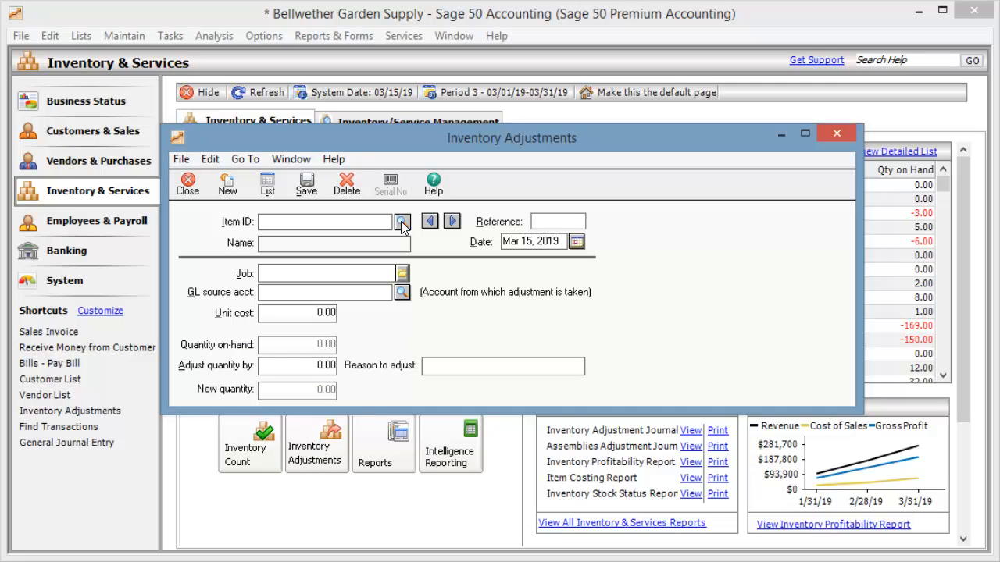
# Pick item AVRY-10130 (Bird Feeder-Plastic Hanging) and enter reference Damaged03
pyautogui.click(403, 222)
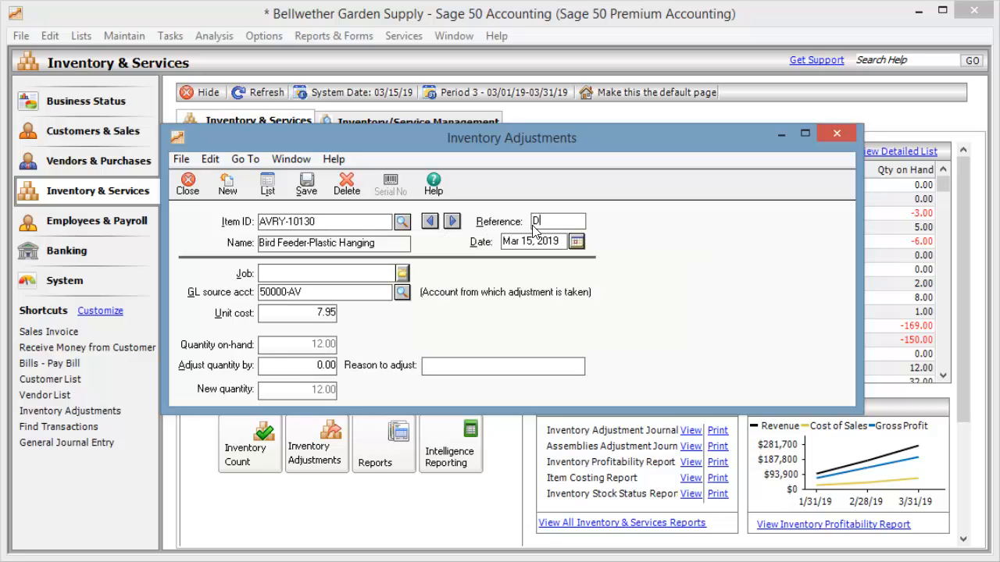
pyautogui.write('Damaged03')
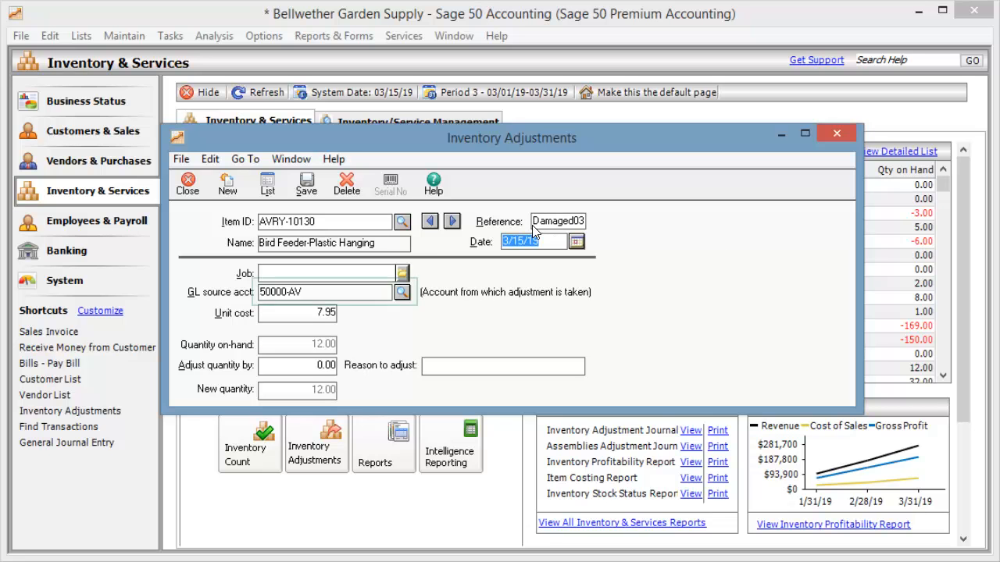
pyautogui.click(325, 292)
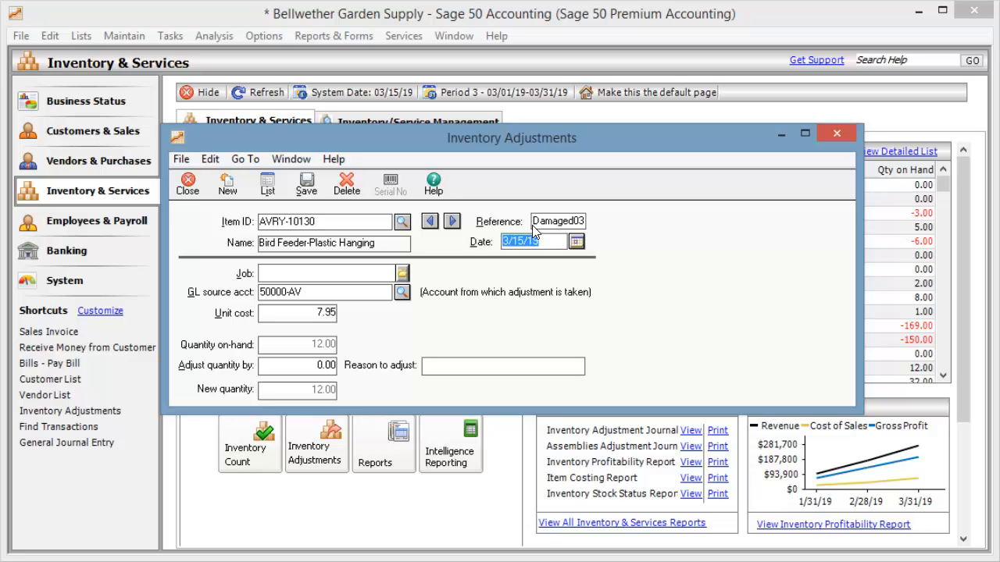
pyautogui.moveTo(281, 369)
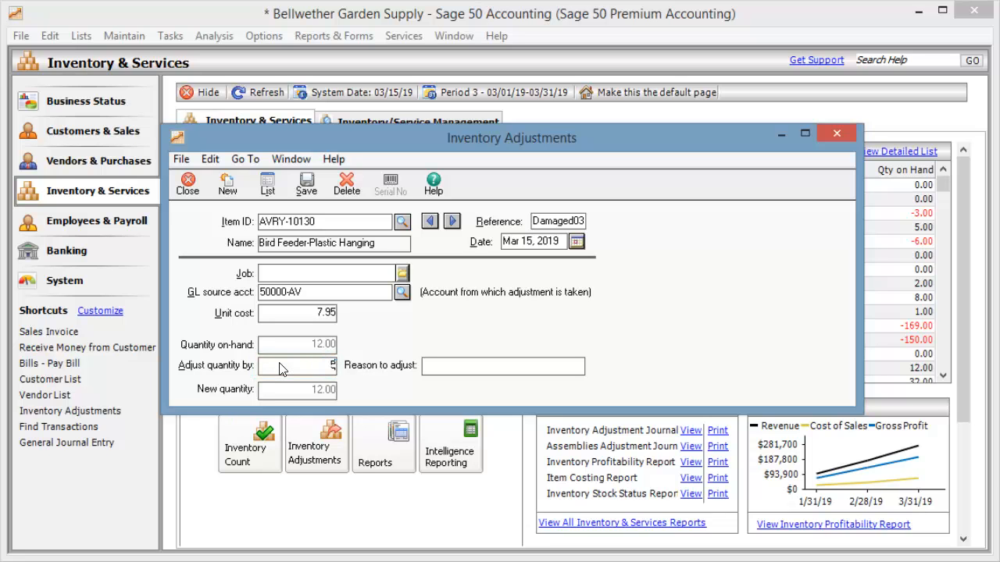
# Adjust quantity by -5.00 with reason 'Damaged by pallet jack', then close the adjustment
pyautogui.write('5.00')
pyautogui.click(297, 313)
pyautogui.write('6.5')
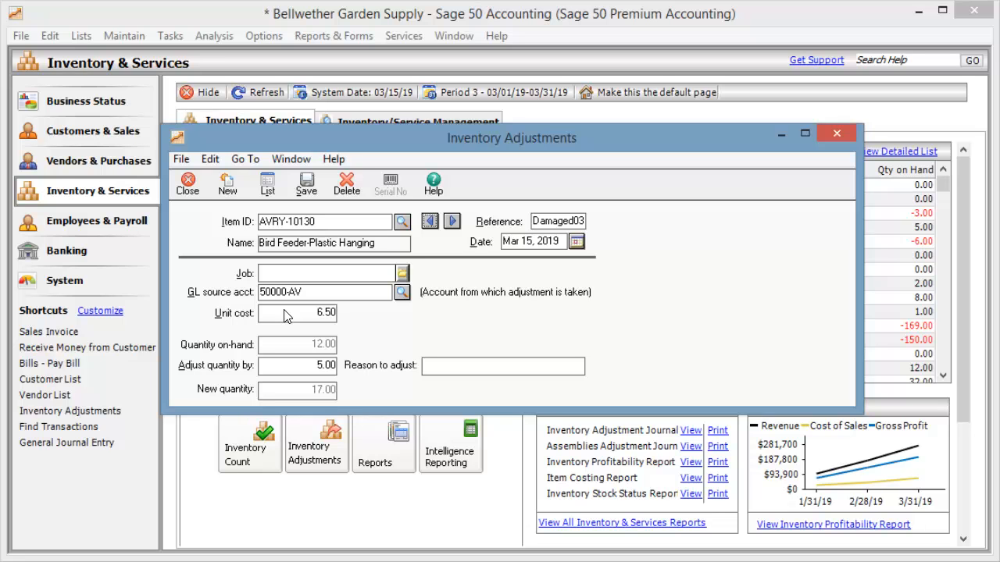
pyautogui.click(296, 366)
pyautogui.write('-5')
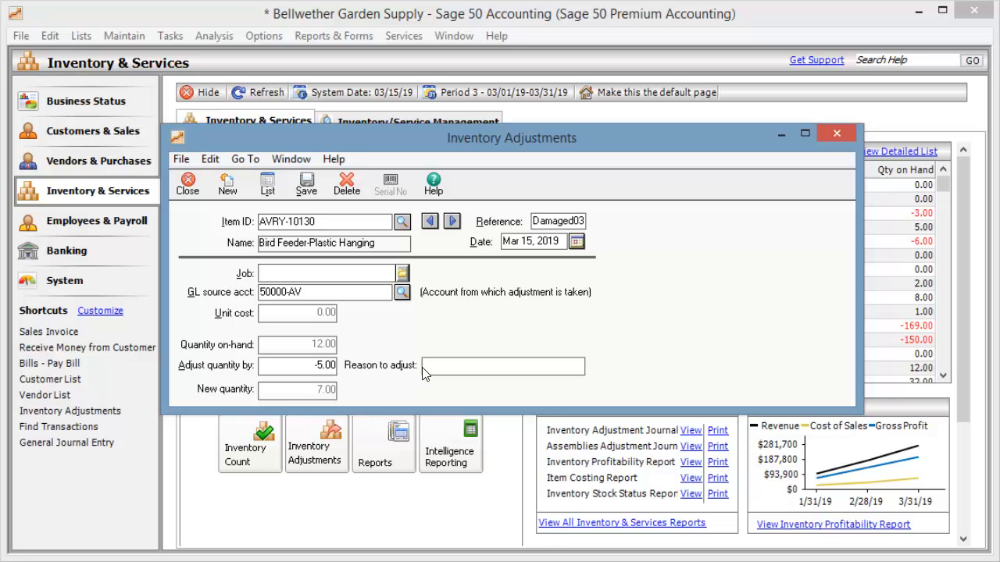
pyautogui.write('Damaged by pallet jack')
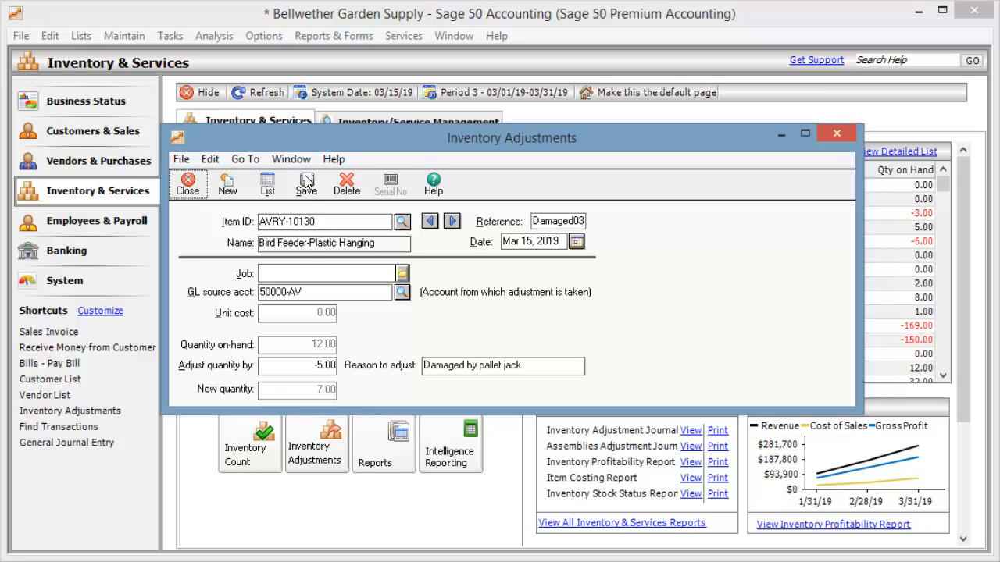
pyautogui.click(188, 184)
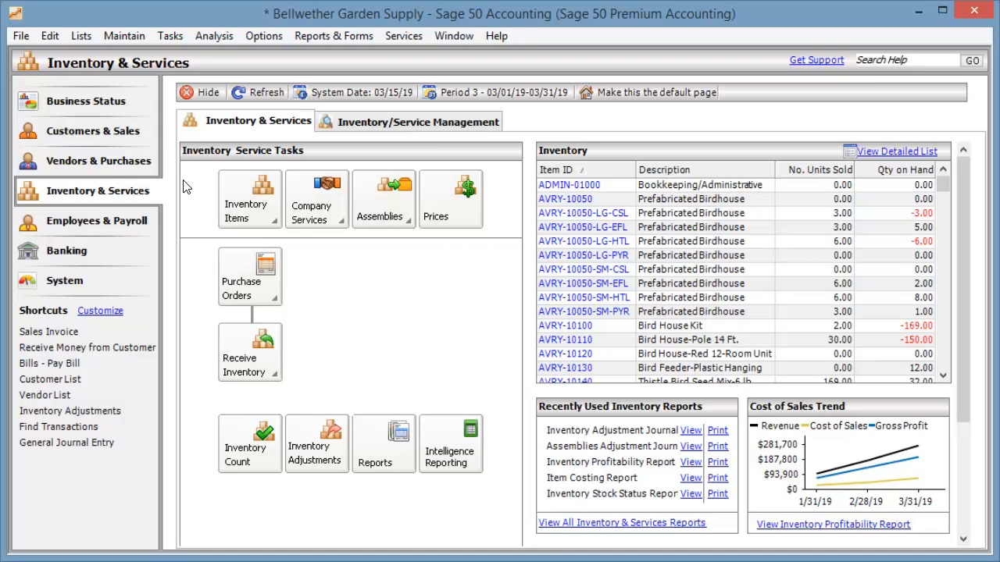
pyautogui.moveTo(967, 497)
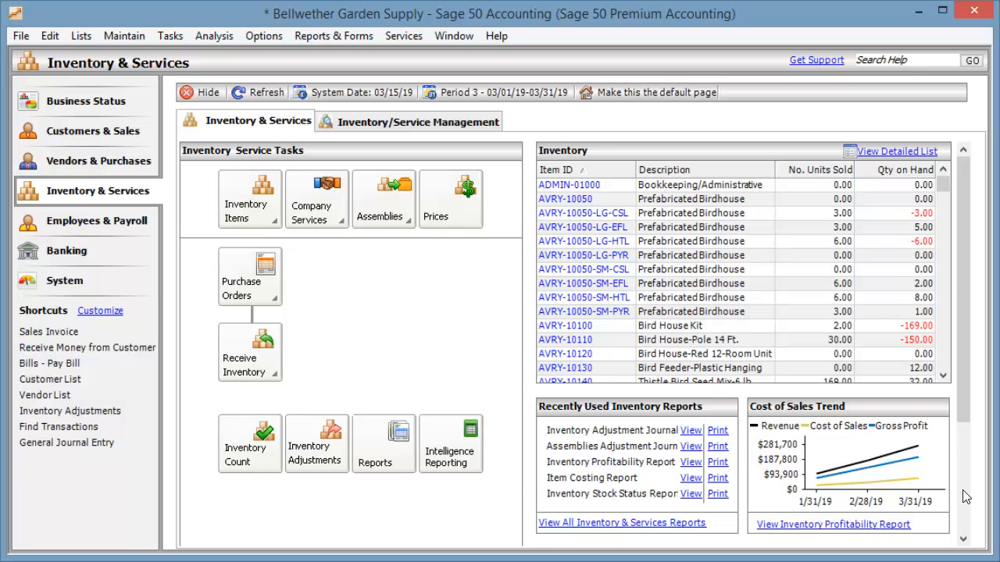
# Show the View All Inventory & Services Reports list
pyautogui.scroll(-3)
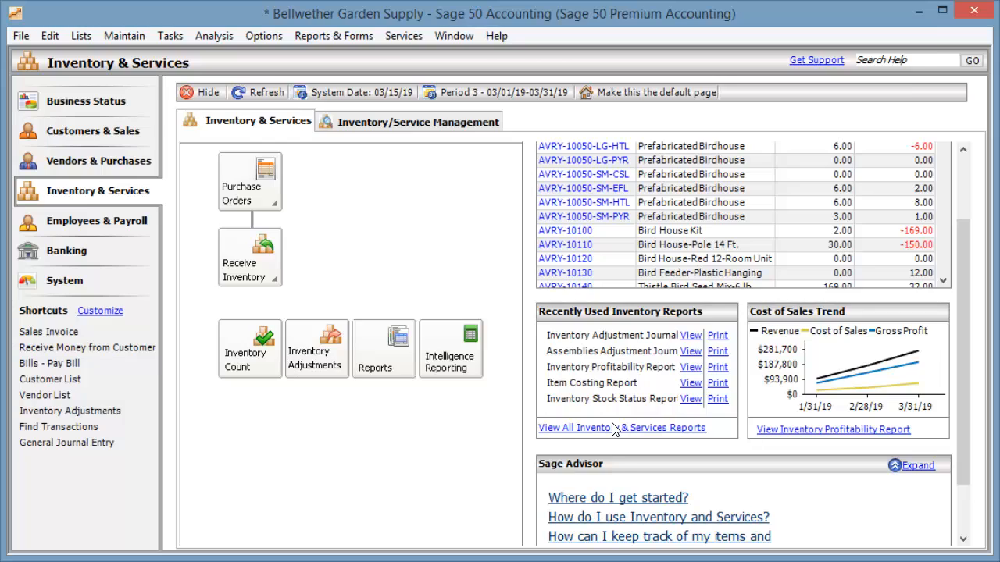
pyautogui.click(622, 428)
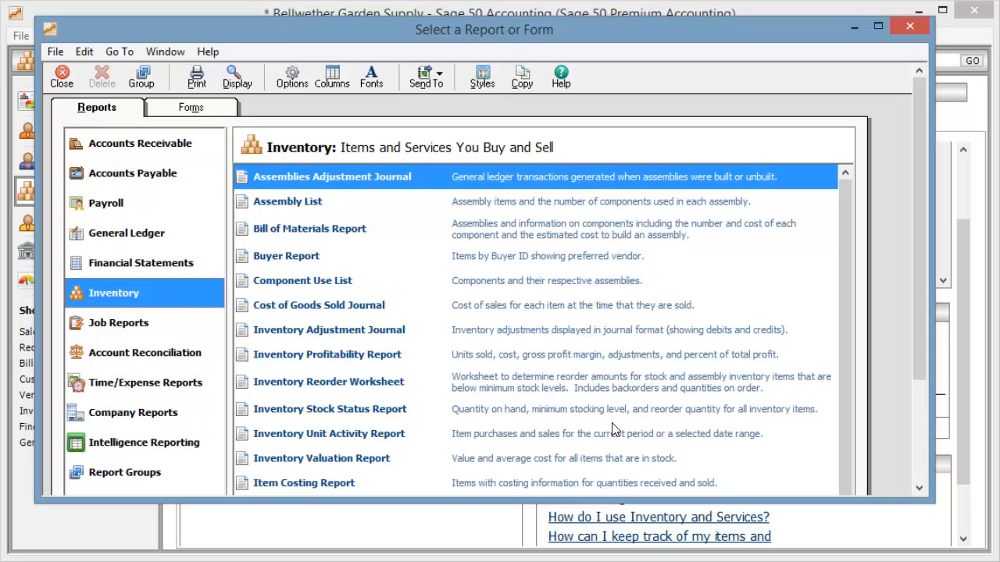
pyautogui.moveTo(383, 237)
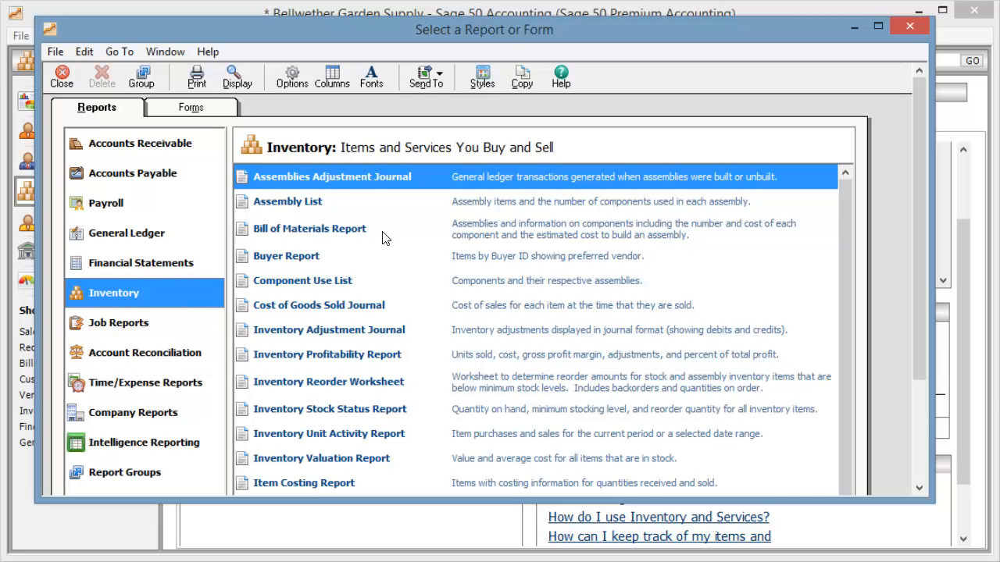
pyautogui.doubleClick(309, 228)
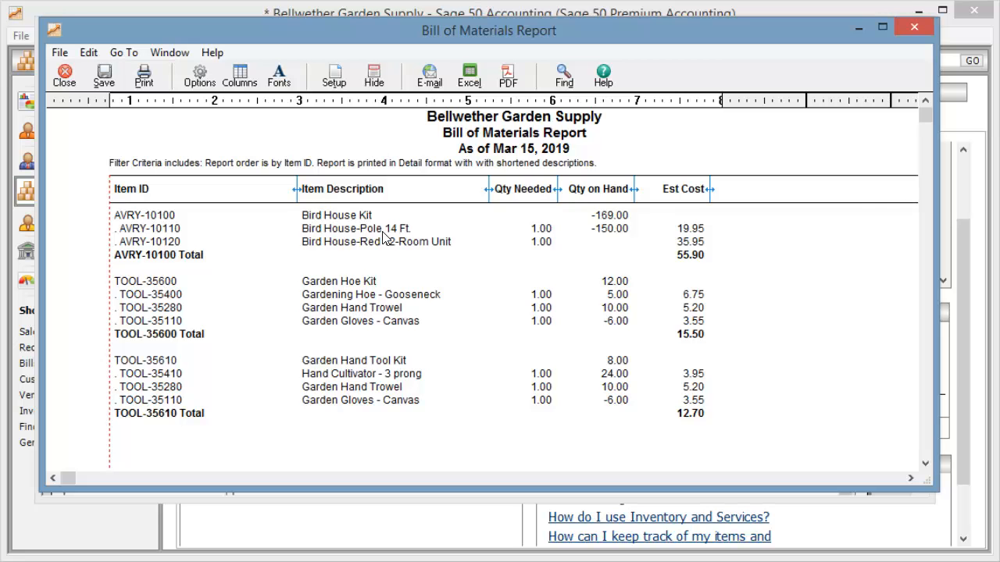
pyautogui.moveTo(70, 108)
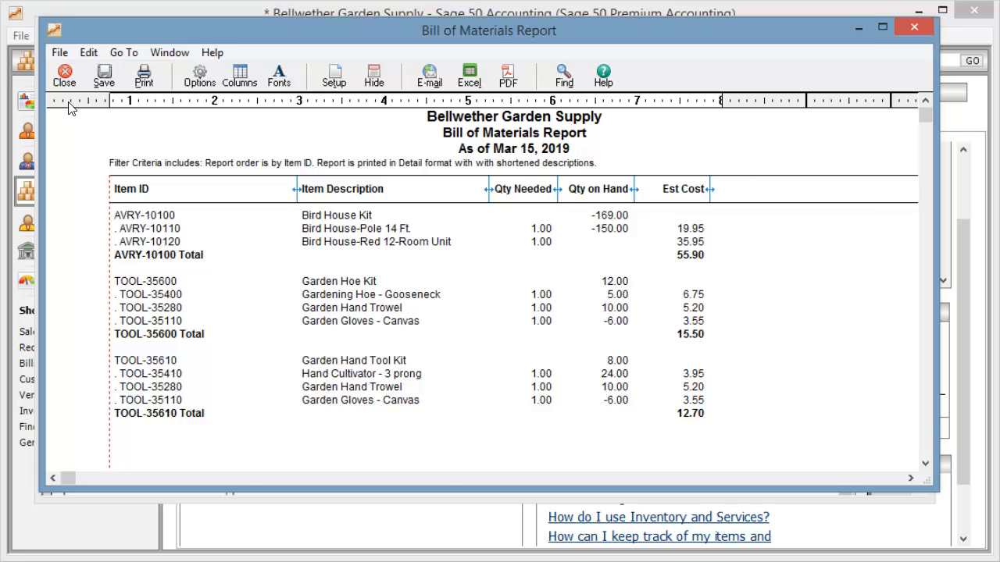
pyautogui.click(64, 75)
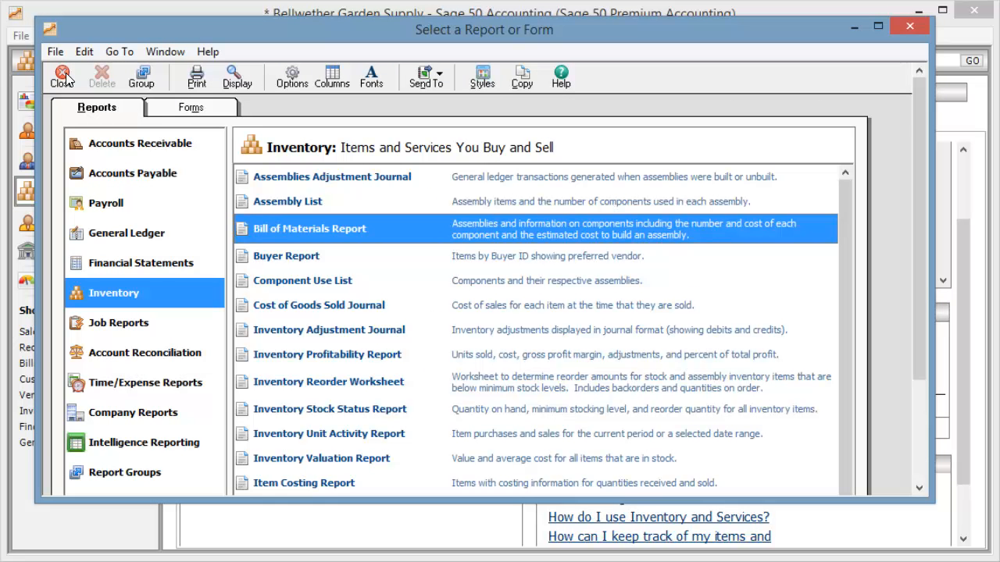
pyautogui.moveTo(328, 312)
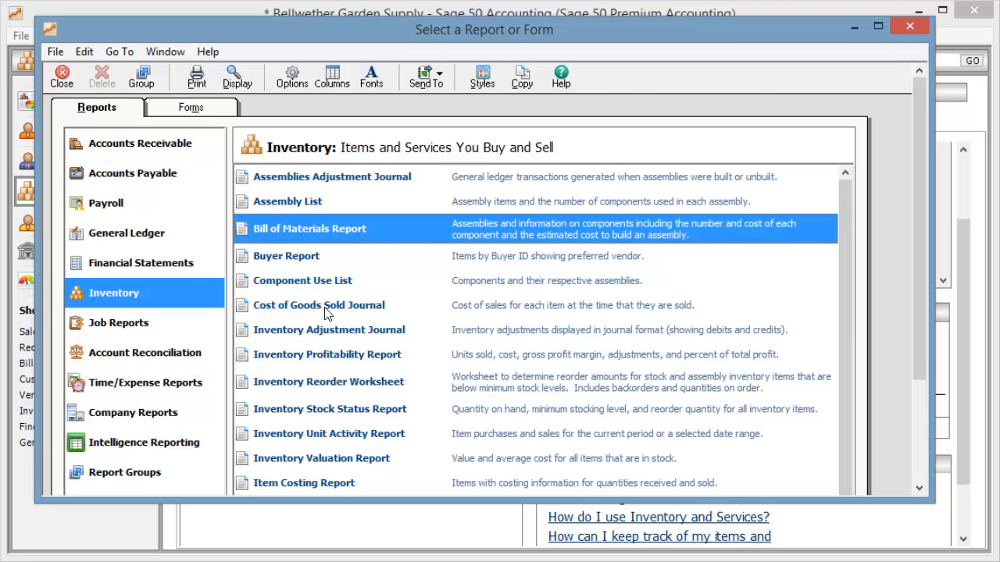
# Preview the Cost of Goods Sold Journal, Inventory Adjustment Journal, then the Item List report
pyautogui.doubleClick(318, 304)
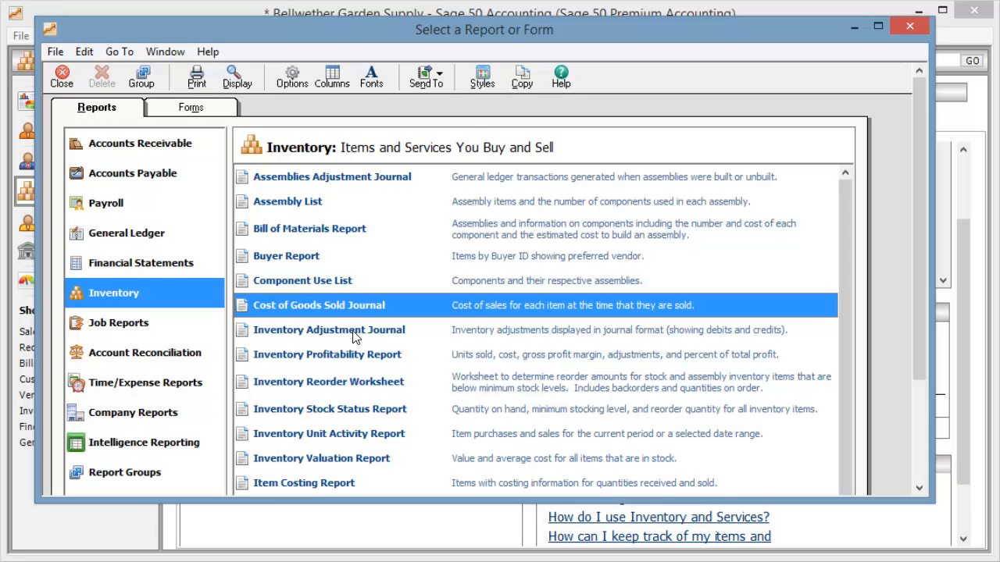
pyautogui.doubleClick(328, 353)
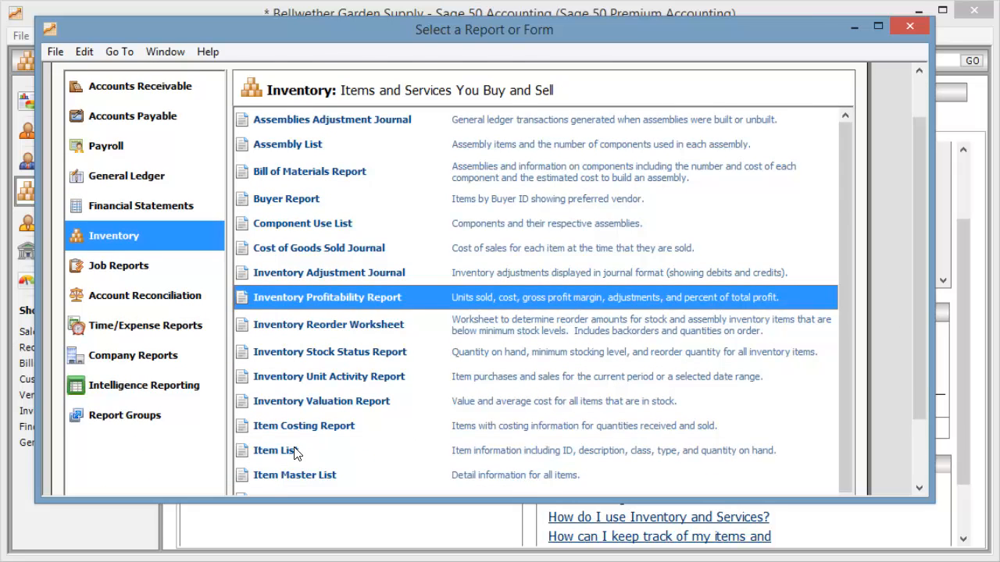
pyautogui.doubleClick(273, 450)
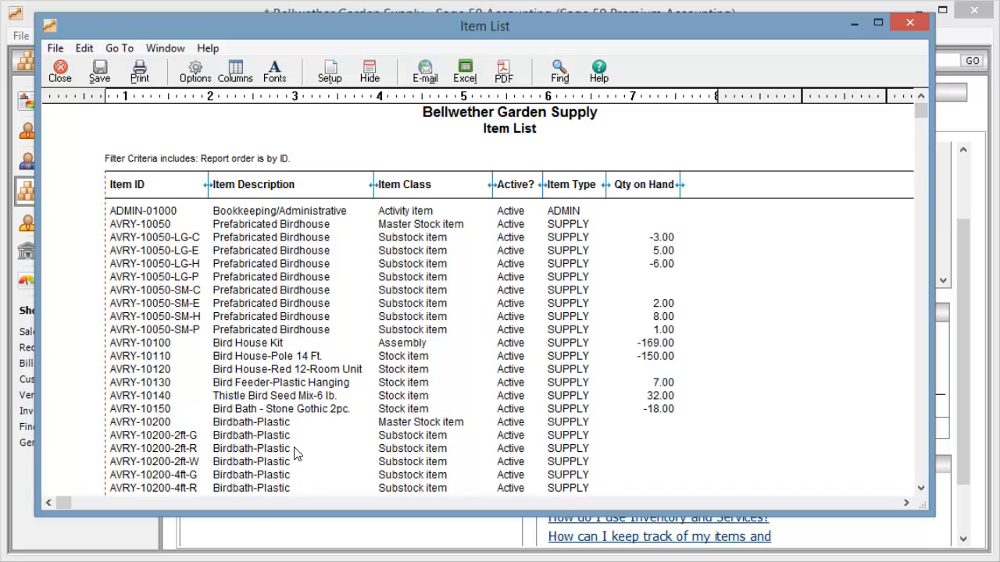
pyautogui.moveTo(150, 397)
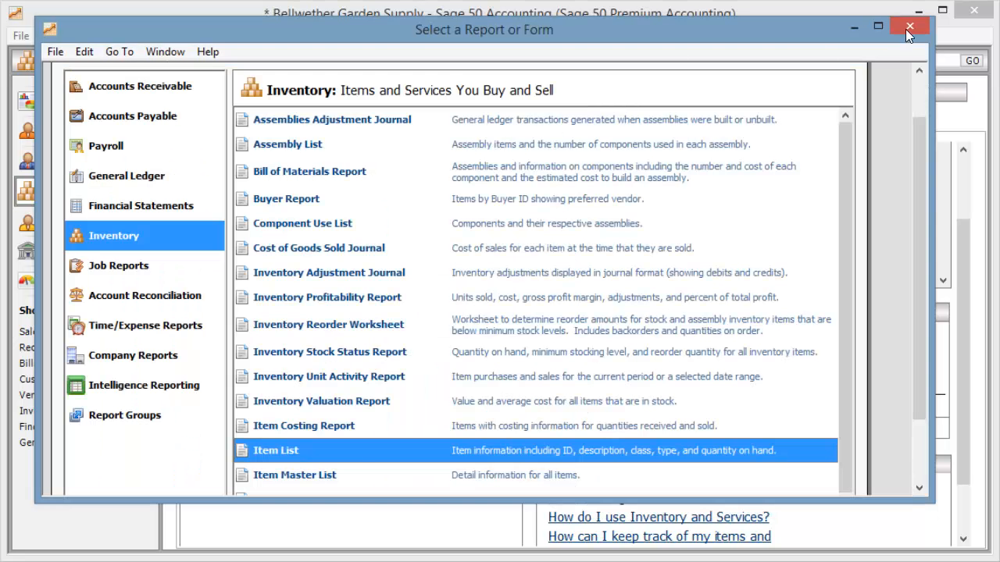
# Close the Select a Report or Form window to return to Inventory & Services
pyautogui.click(910, 25)
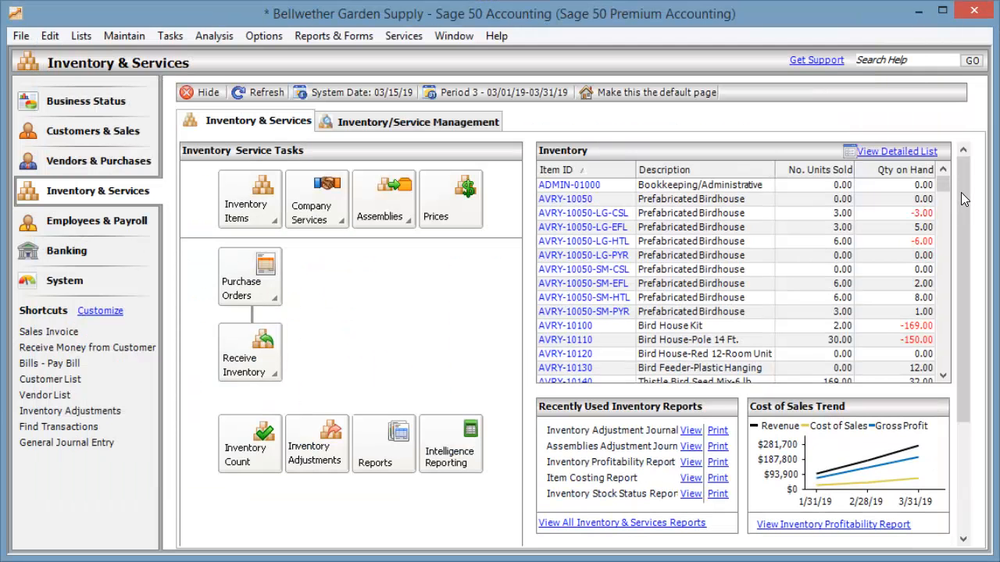